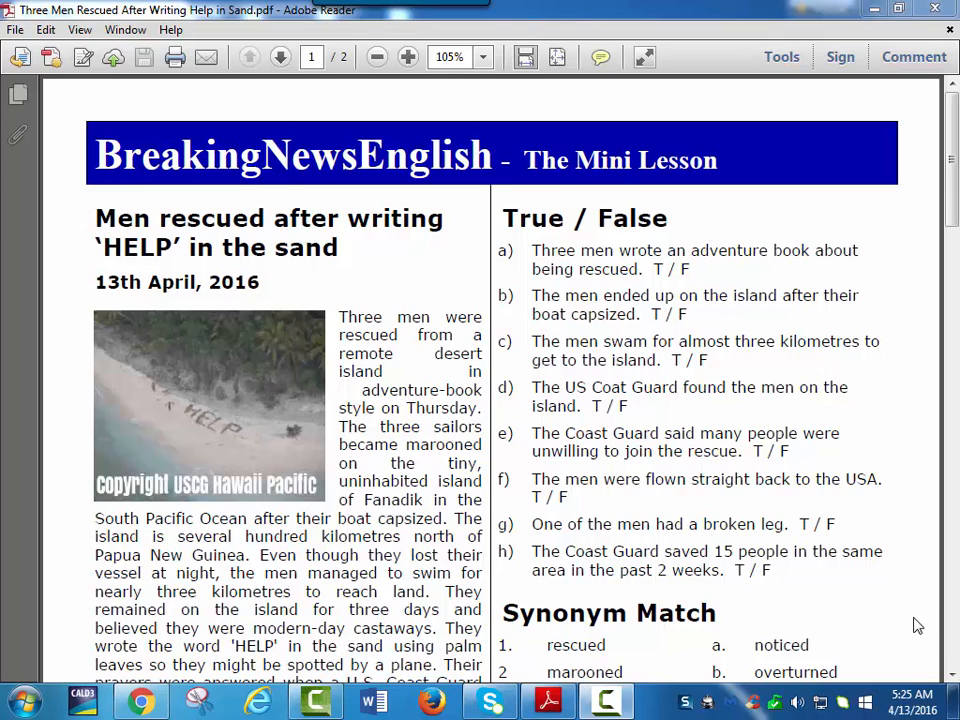
mouse_move(548, 700)
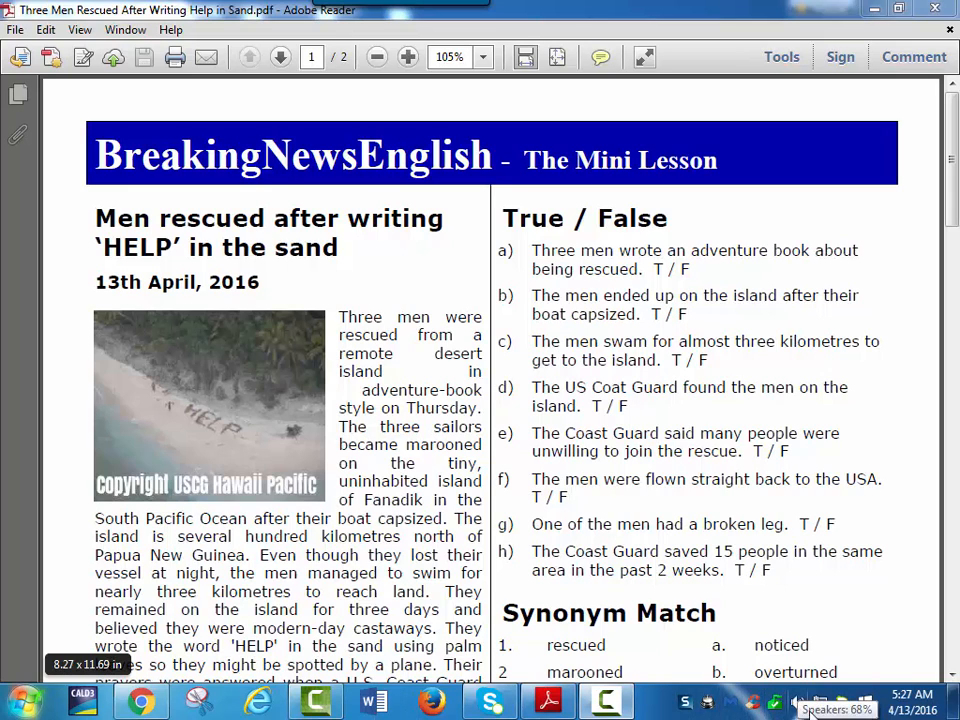
Draw a line linking 'rescued' to its synonym 'saved' as the first Synonym Match pair
scroll("down", 3)
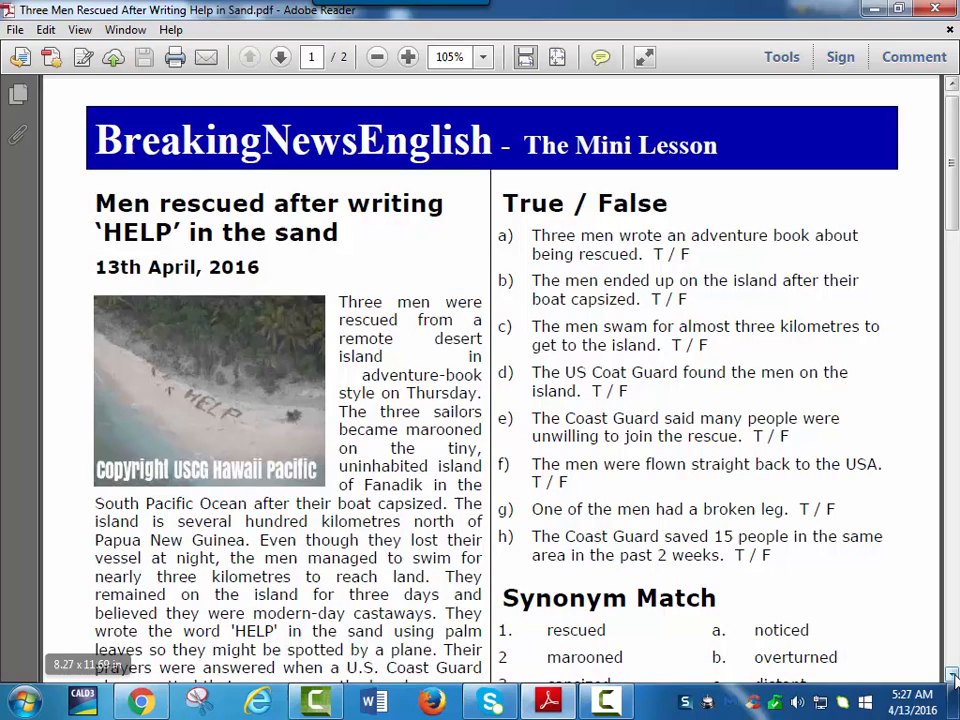
scroll("down", 3)
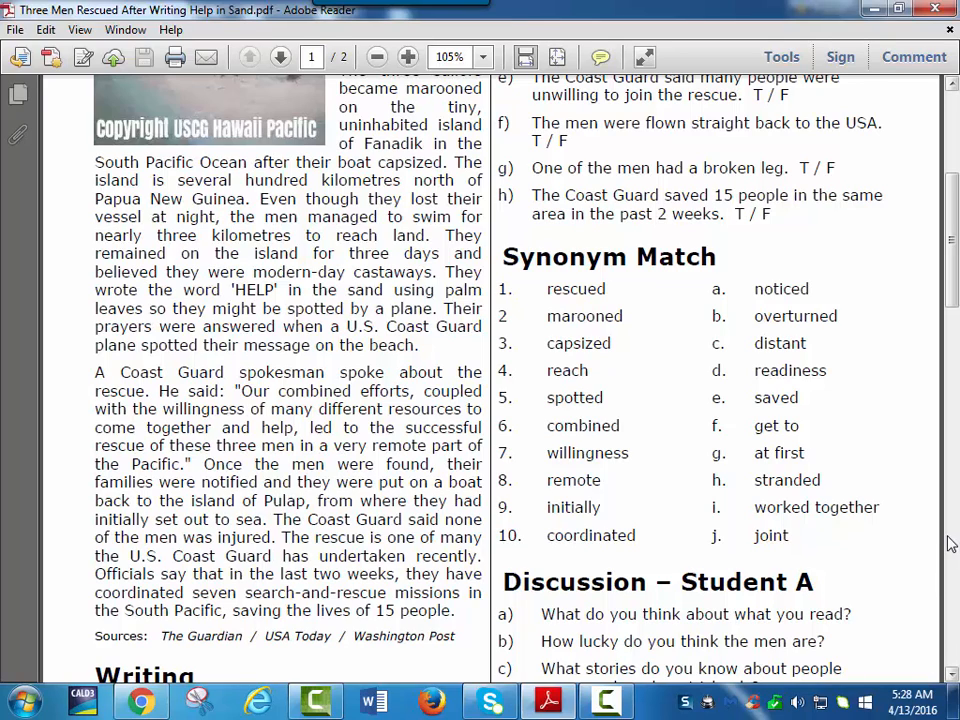
mouse_move(928, 518)
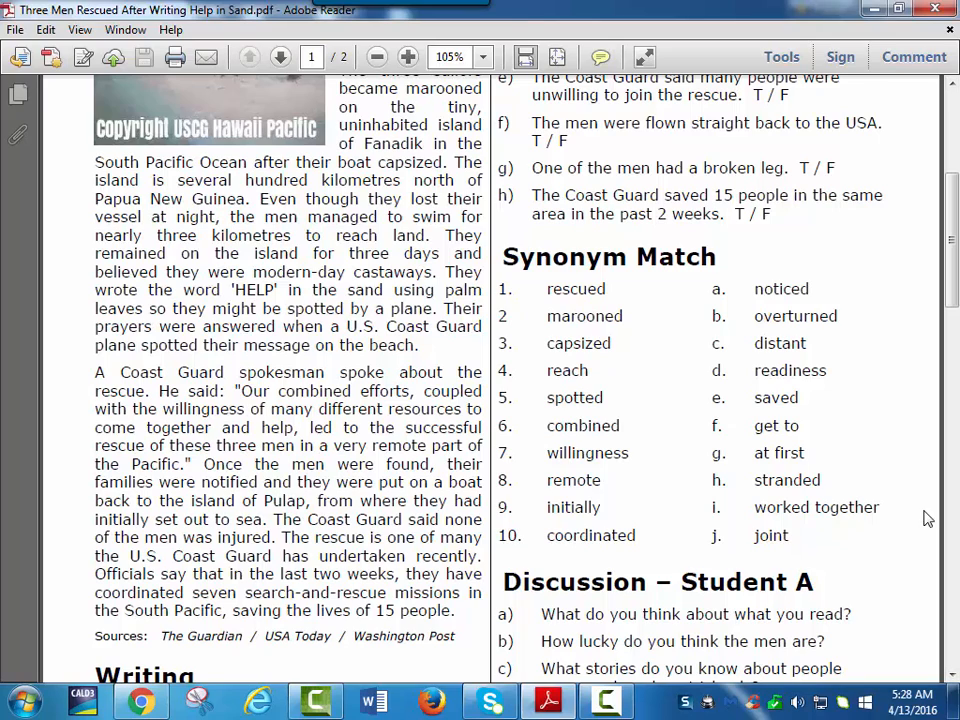
mouse_move(884, 458)
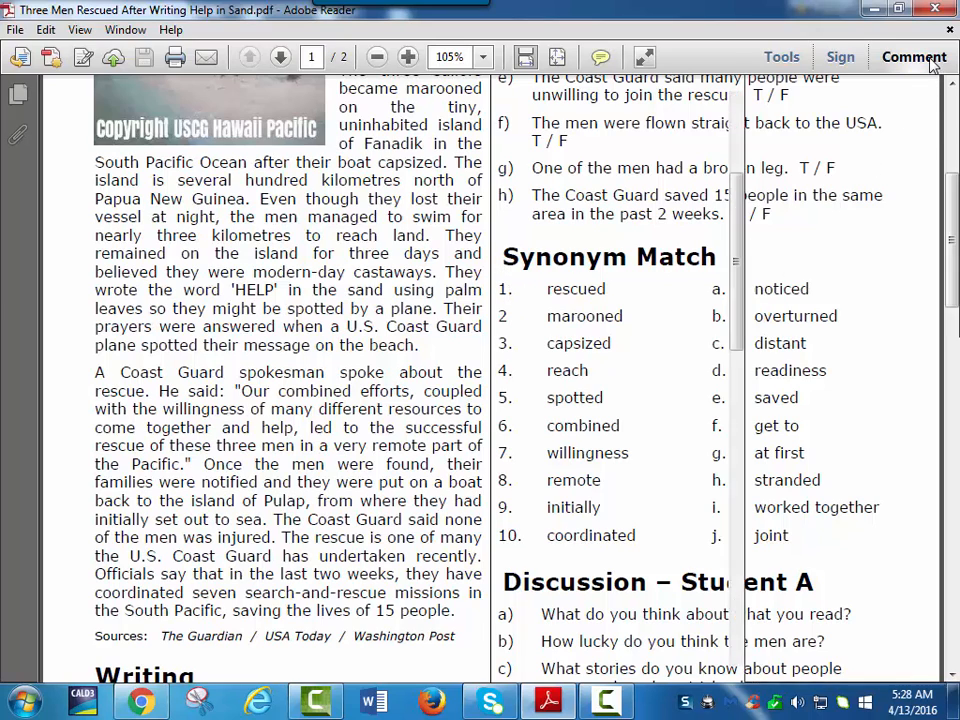
left_click(912, 56)
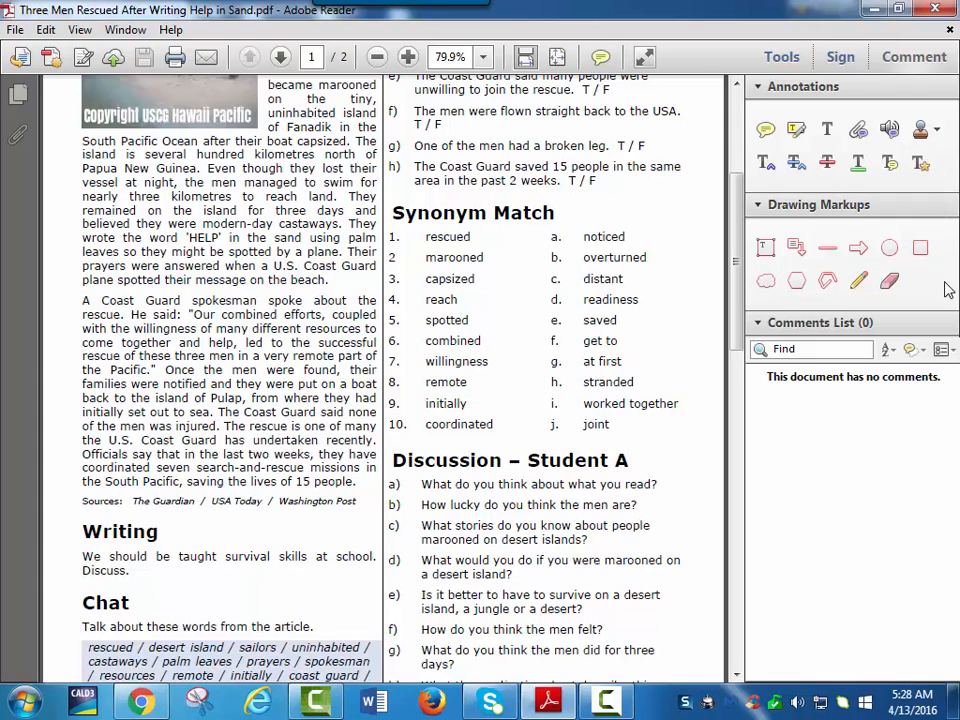
mouse_move(804, 206)
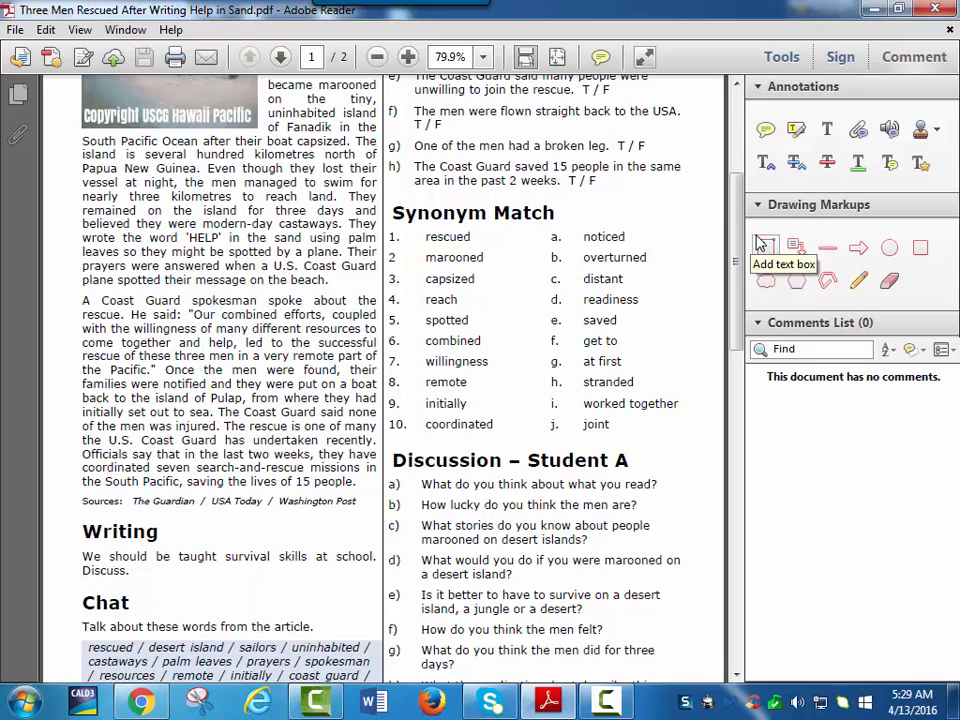
mouse_move(792, 236)
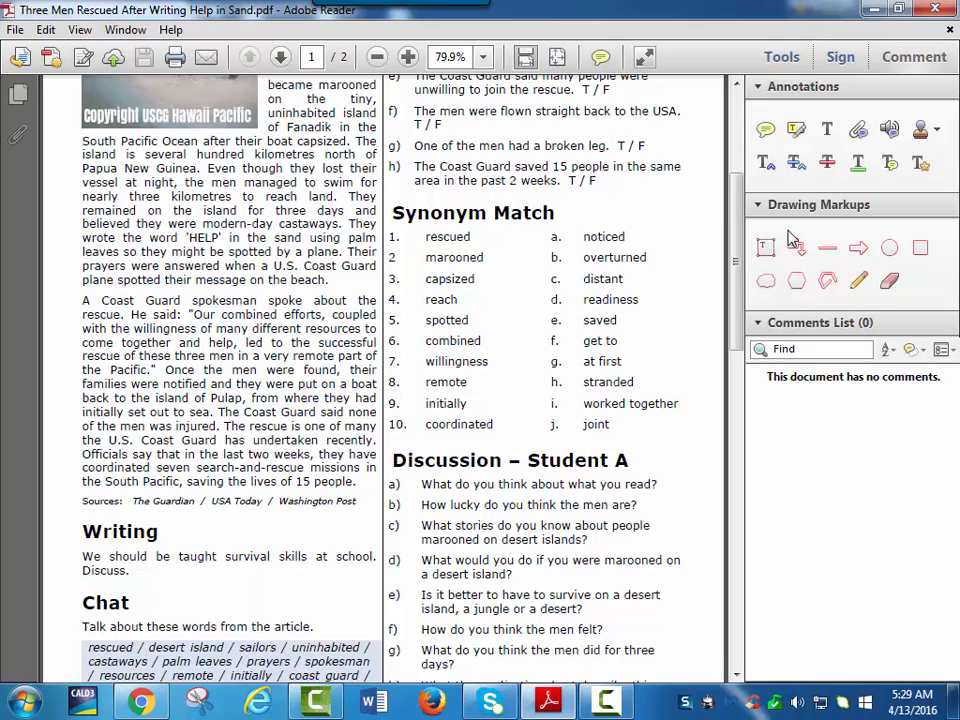
mouse_move(840, 270)
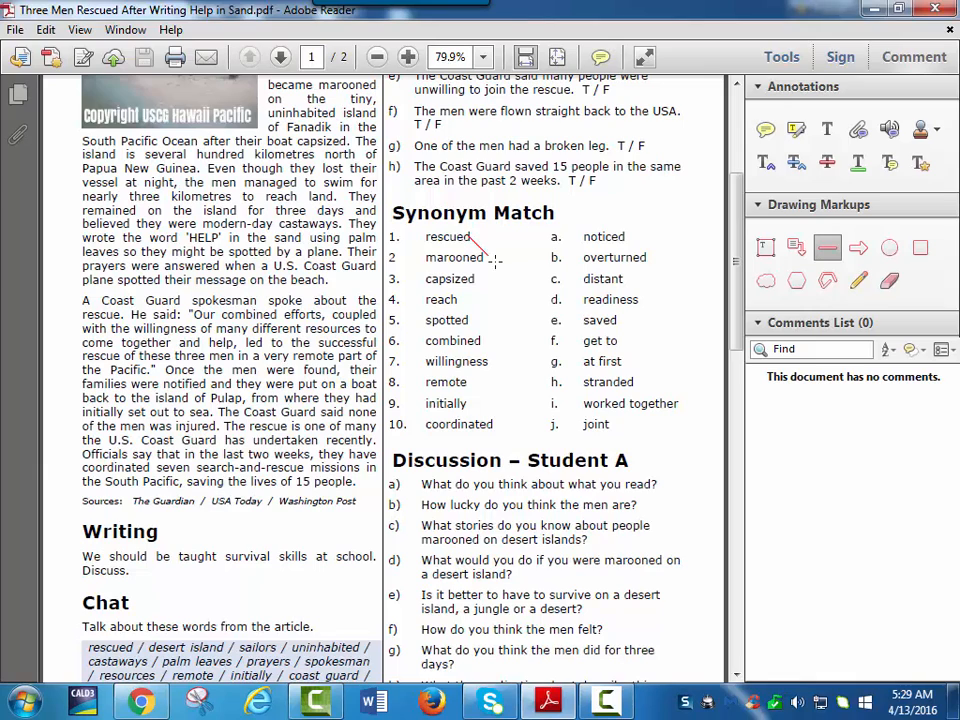
left_click_drag(478, 242, 558, 322)
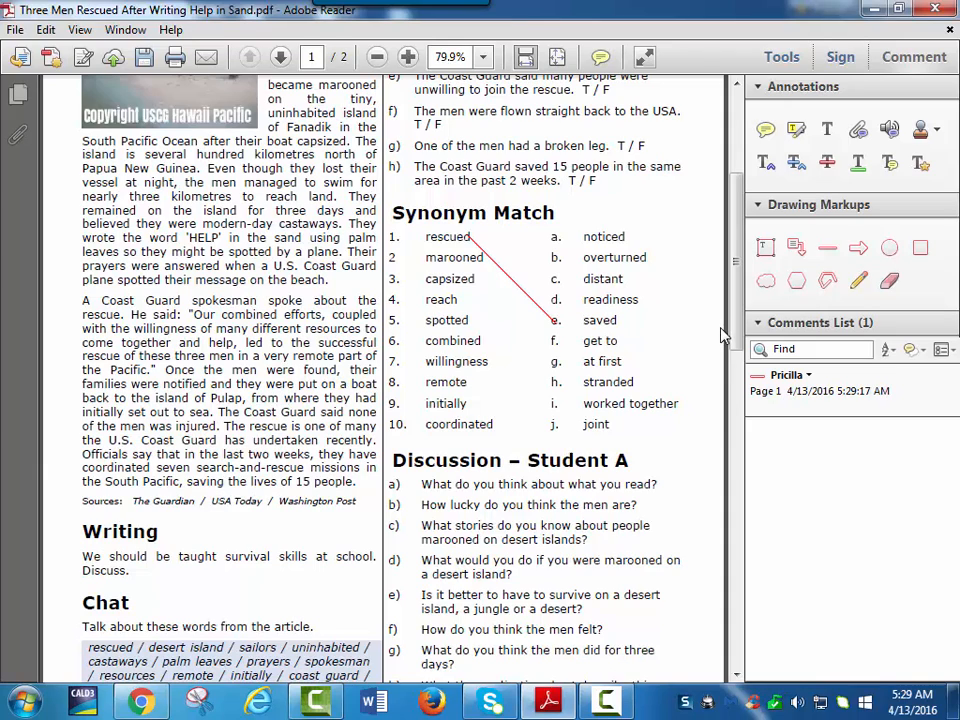
mouse_move(740, 392)
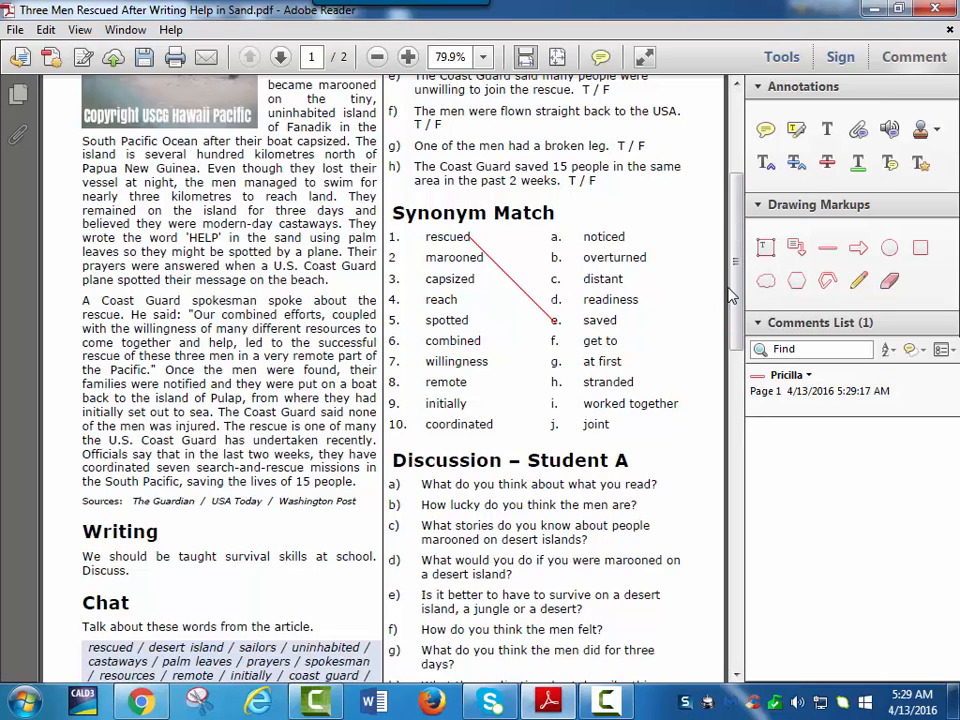
Underline the word 'rescued' in the article's opening sentence
scroll("up", 3)
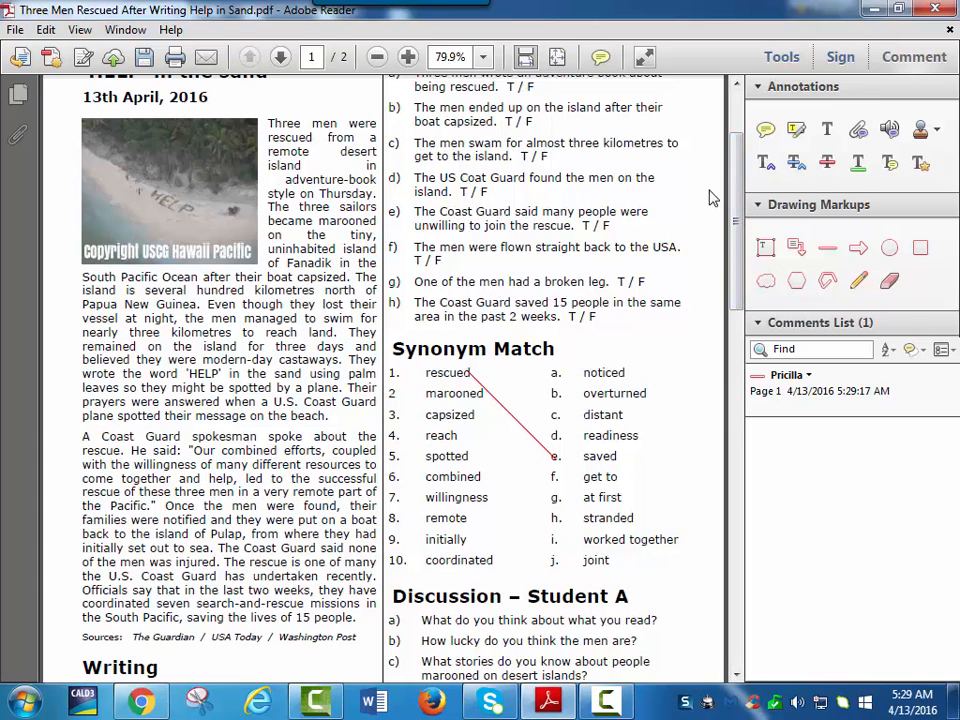
left_click(828, 248)
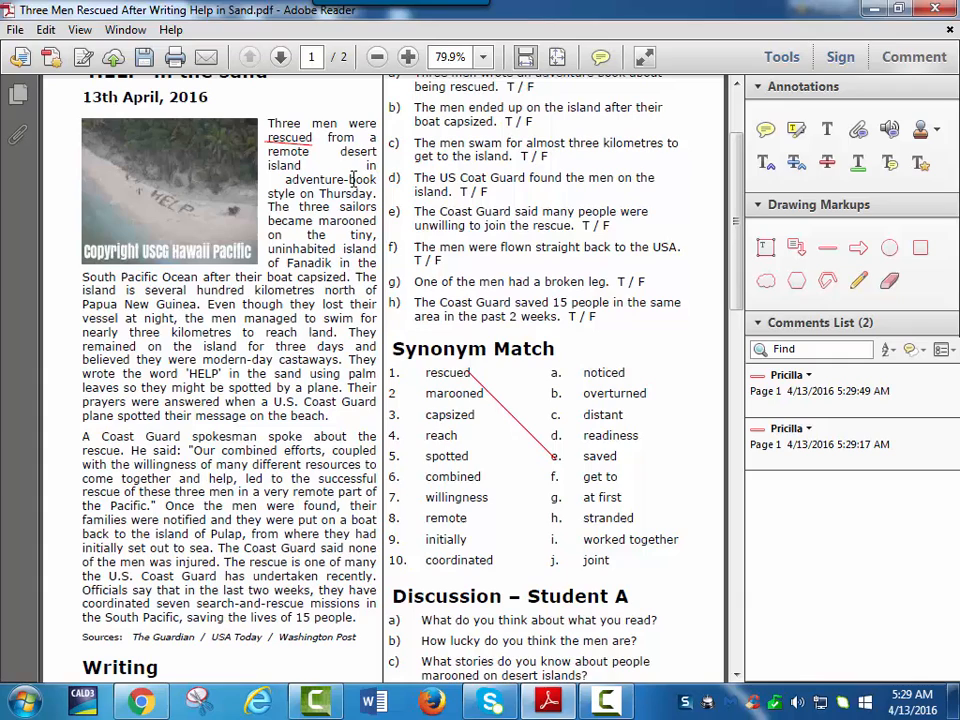
mouse_move(600, 464)
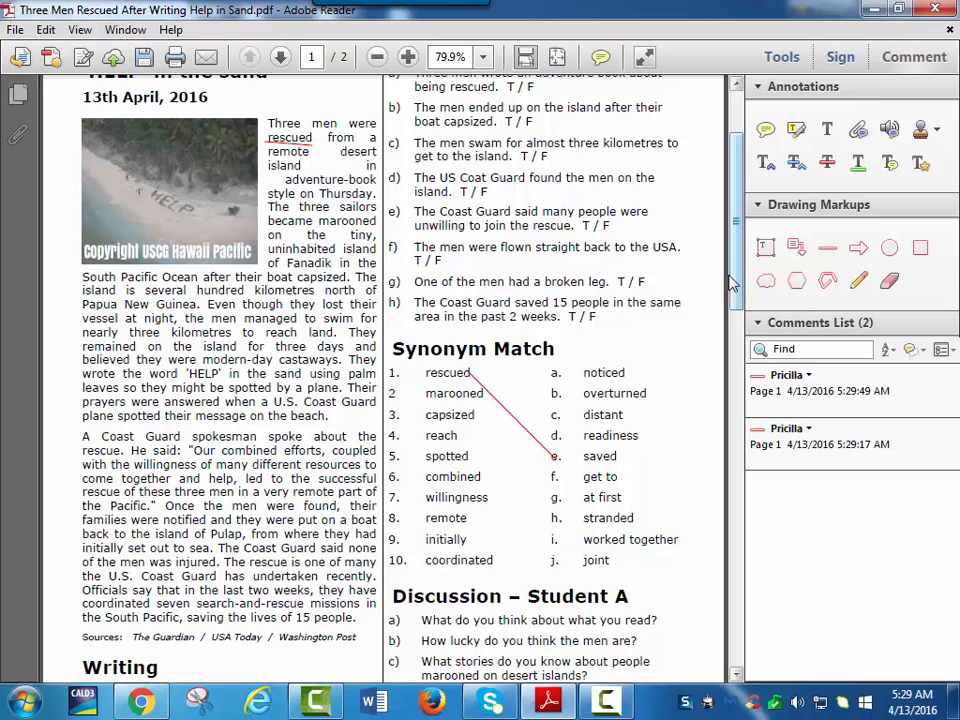
Choose the Rectangle shape from the Drawing Markups for marking an answer
scroll("up", 3)
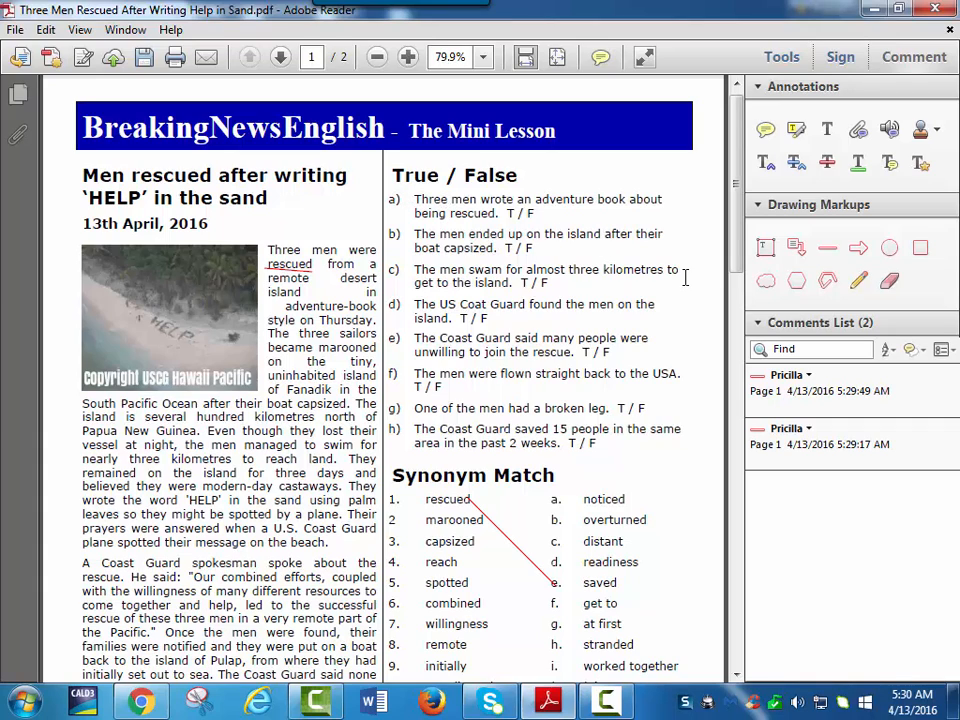
mouse_move(712, 300)
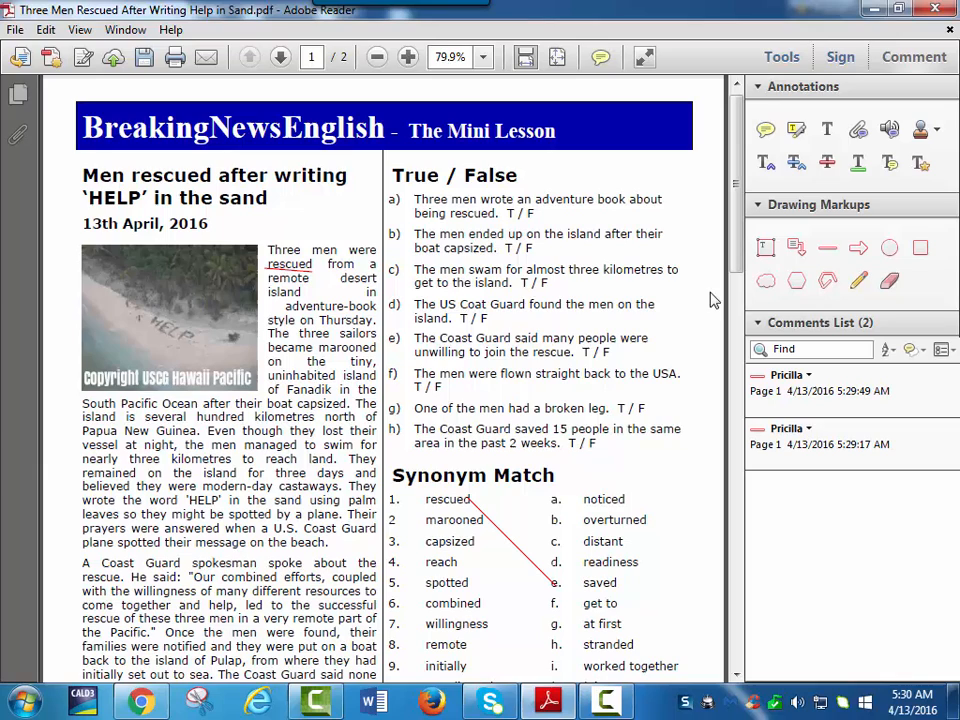
mouse_move(724, 284)
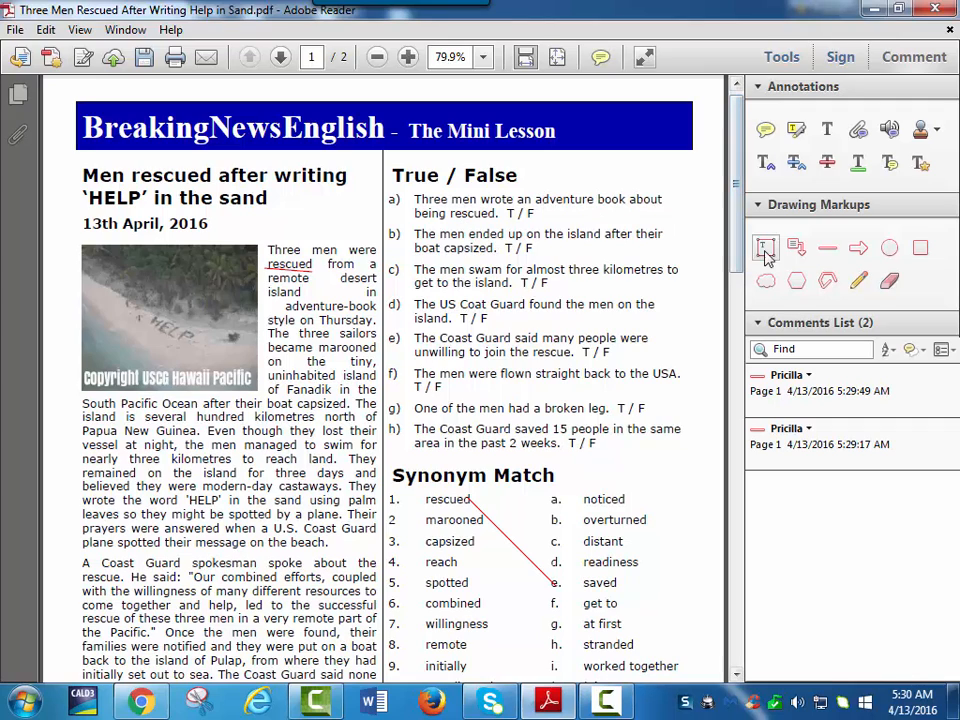
mouse_move(830, 268)
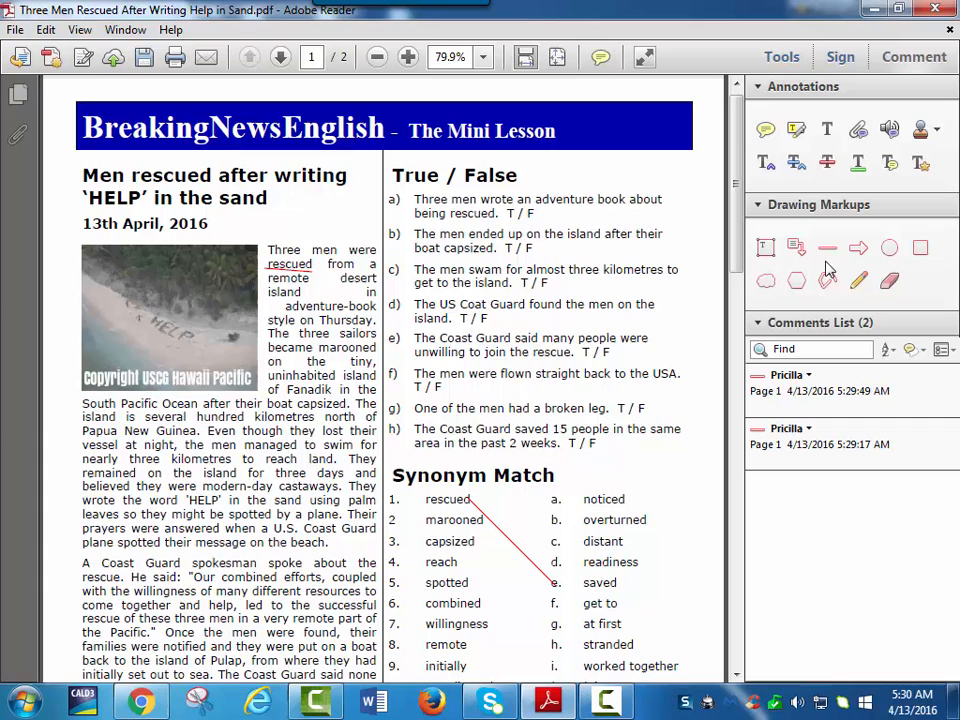
left_click(828, 248)
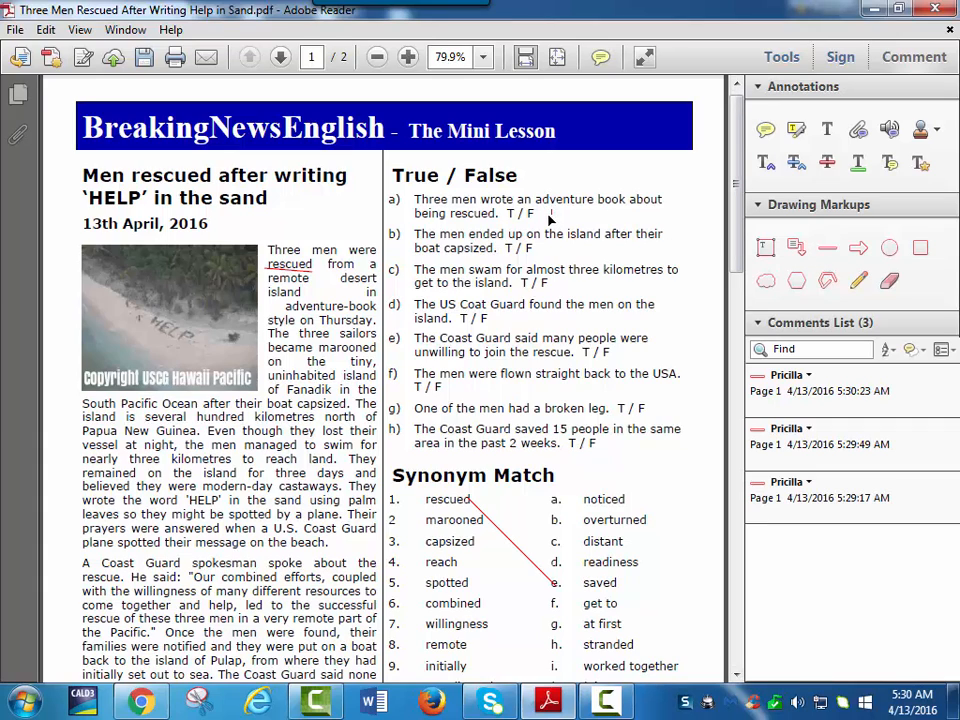
left_click(828, 248)
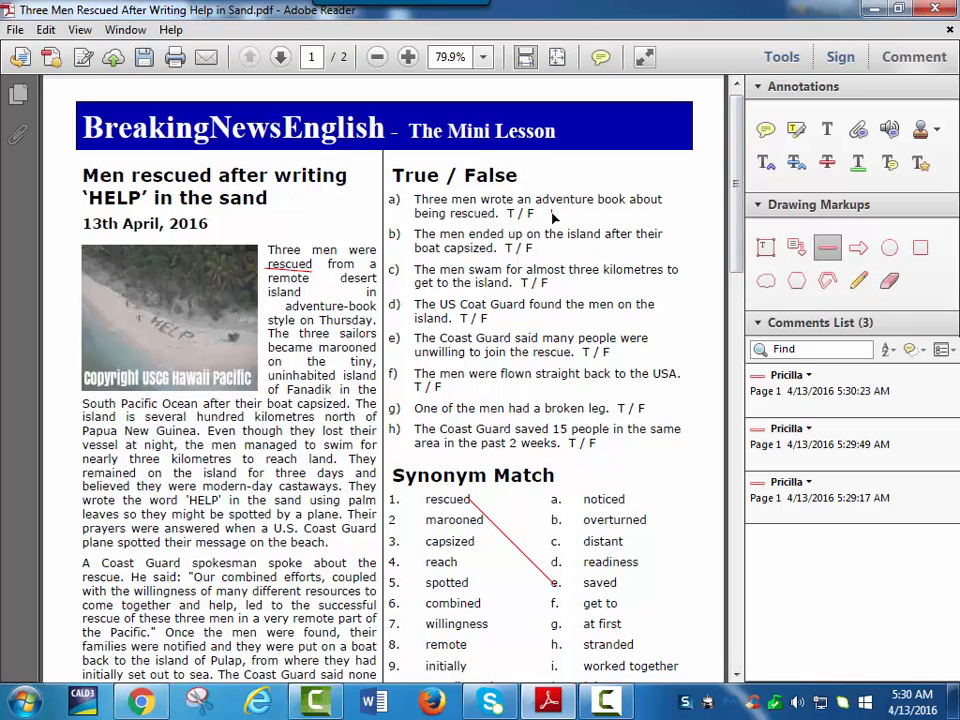
left_click(850, 384)
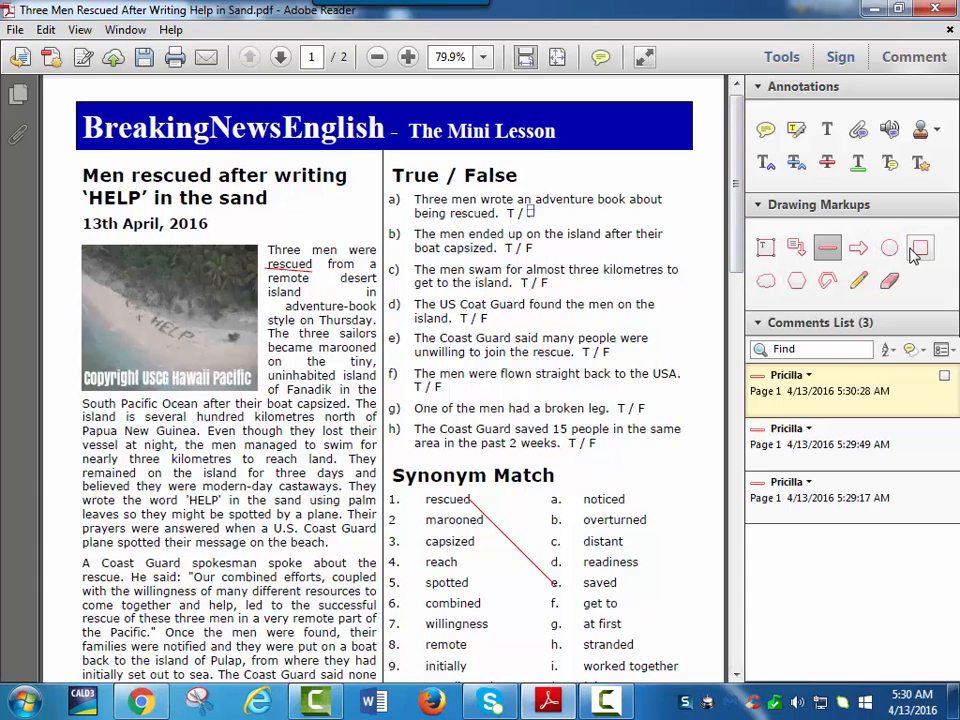
Draw a box around the F answer of True/False item a
left_click(920, 248)
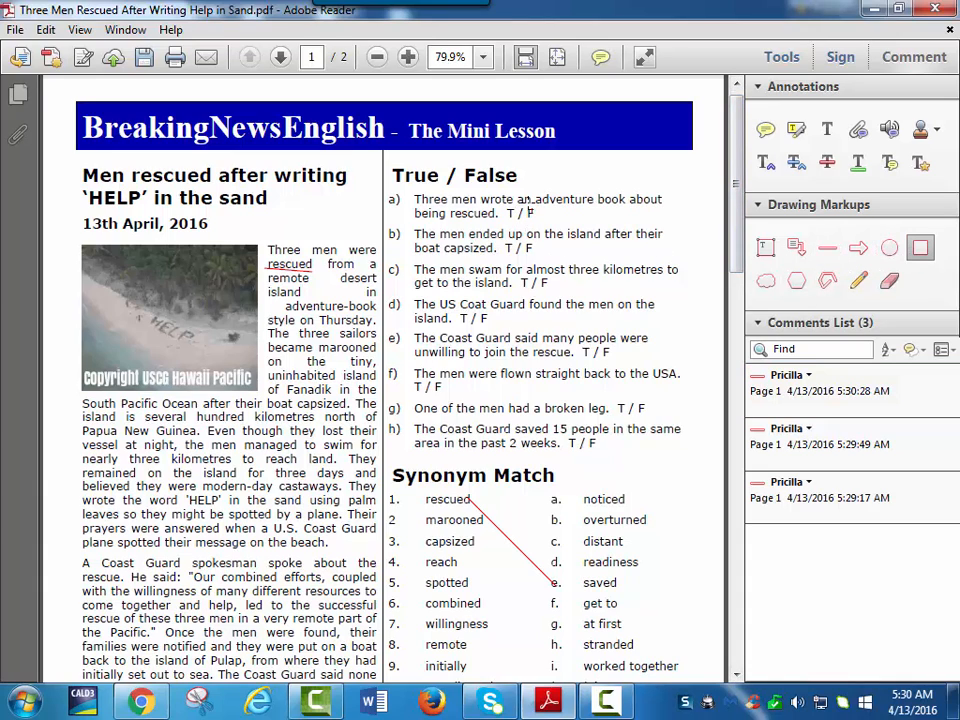
left_click(850, 384)
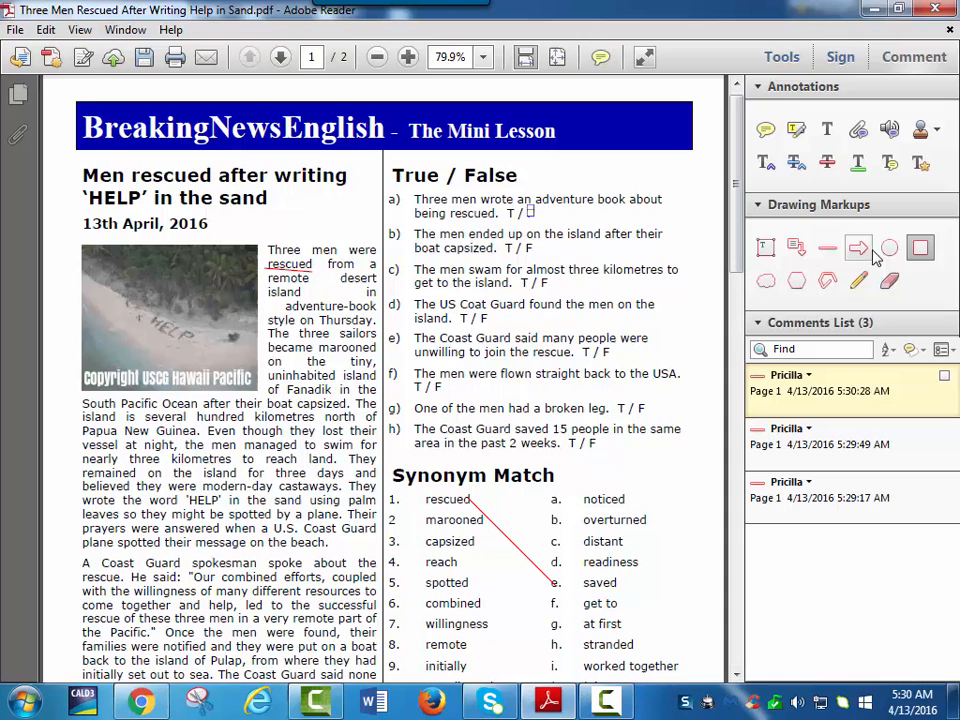
left_click(920, 248)
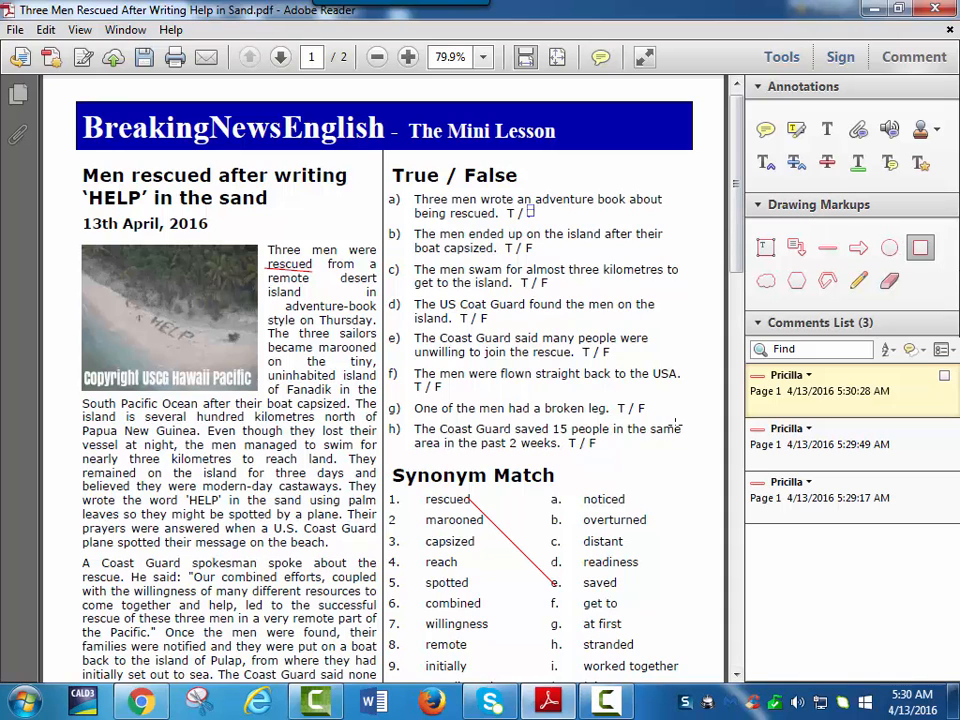
scroll("down", 3)
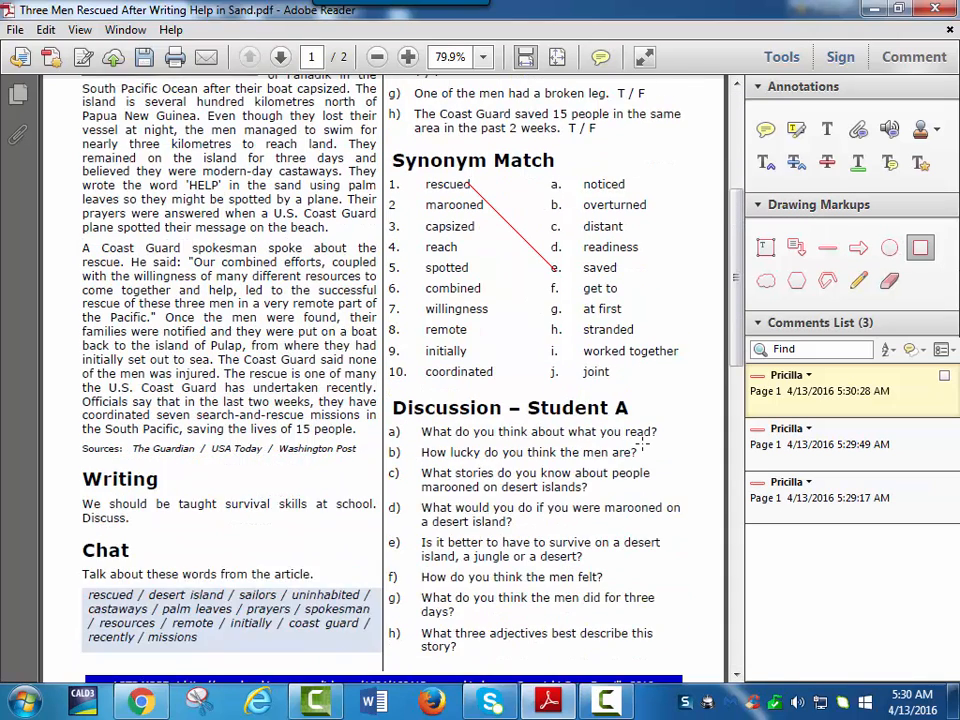
scroll("down", 3)
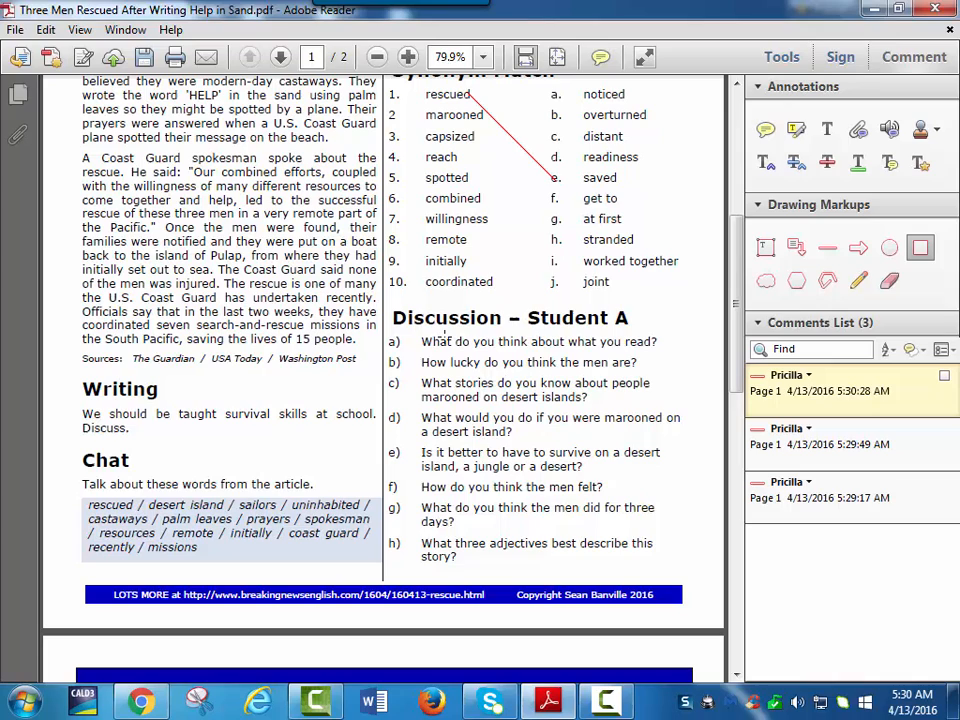
mouse_move(652, 372)
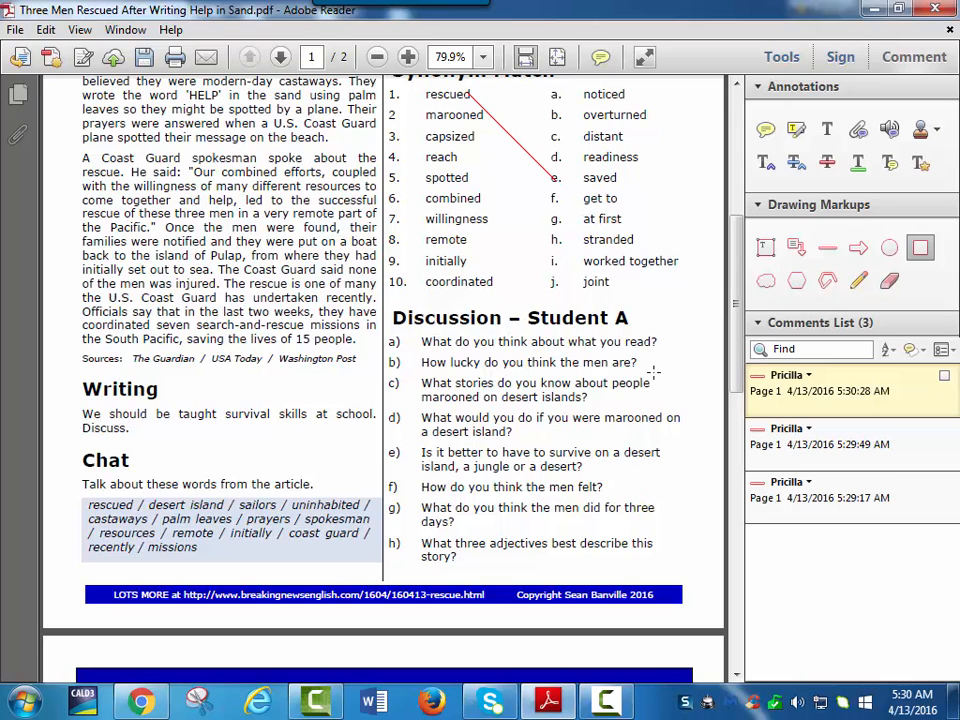
mouse_move(636, 448)
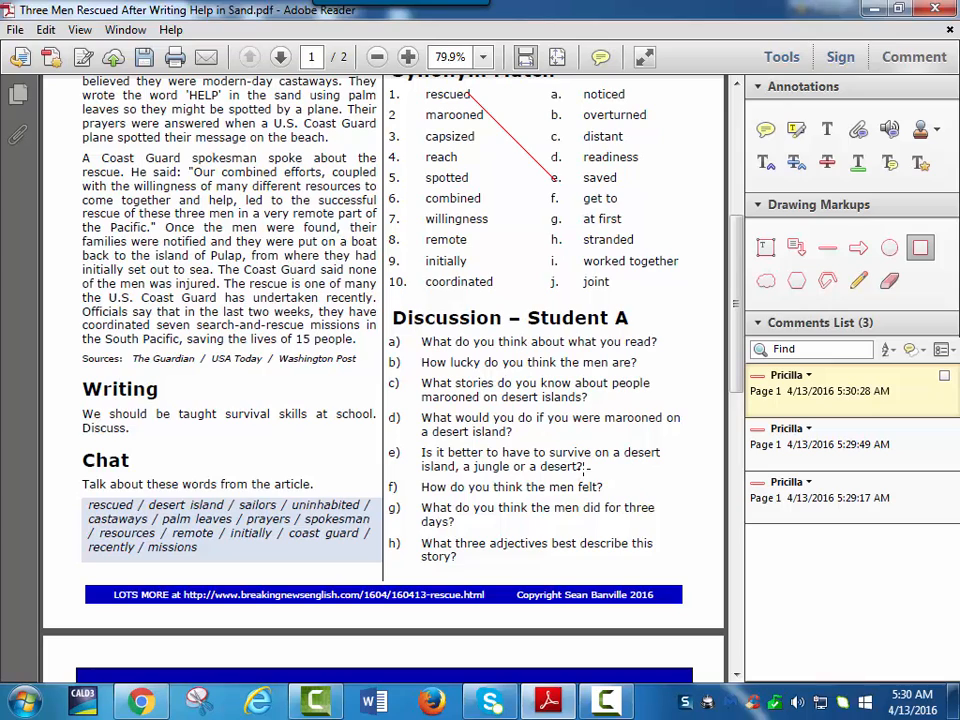
mouse_move(628, 498)
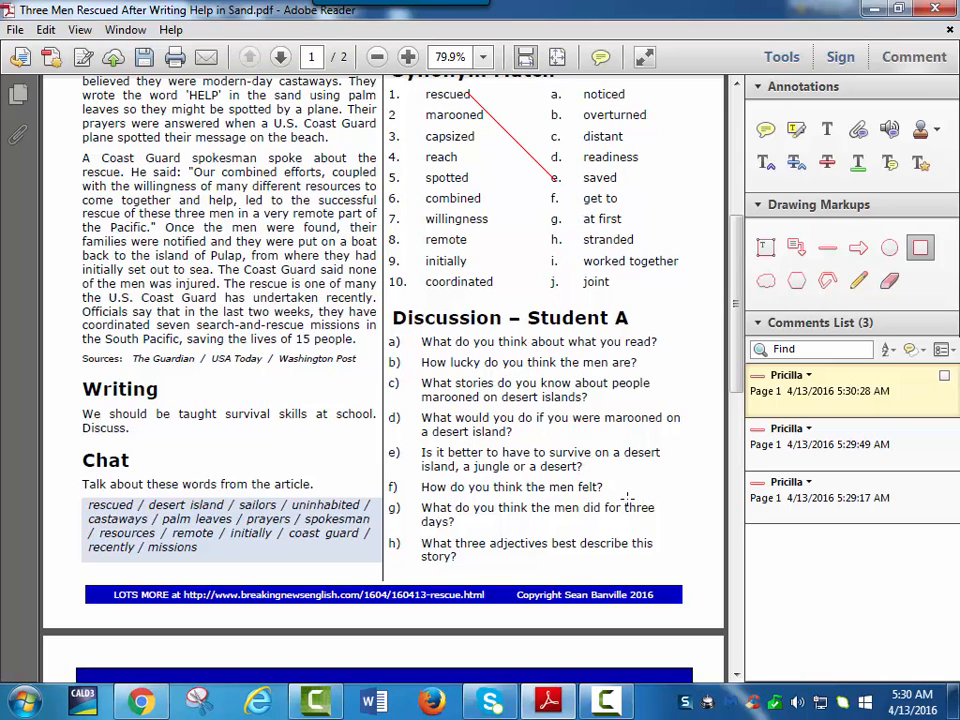
mouse_move(568, 468)
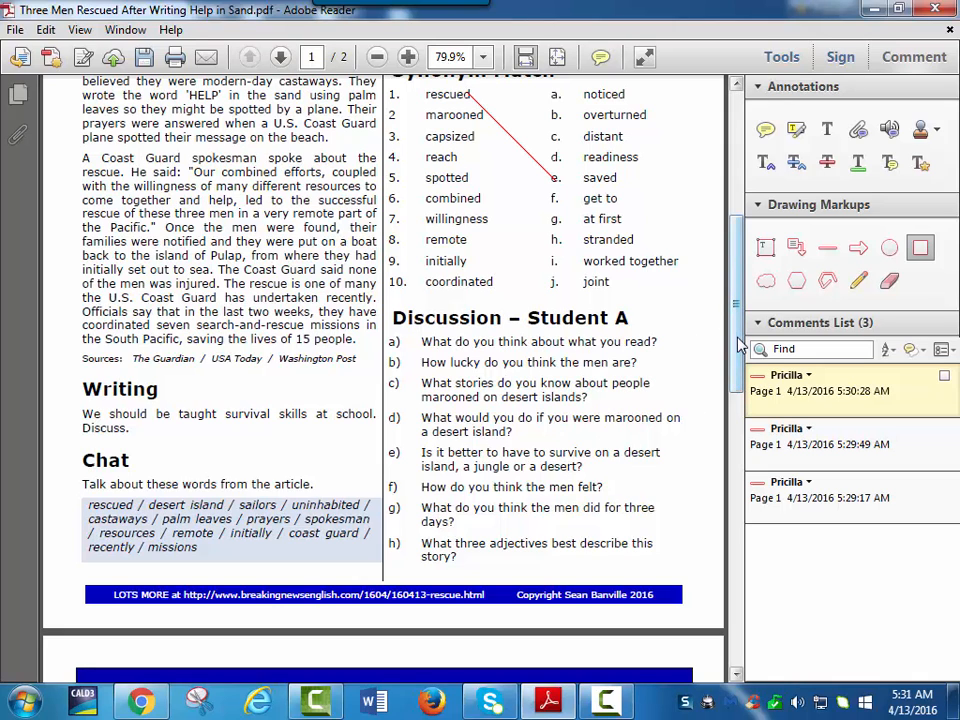
scroll("up", 3)
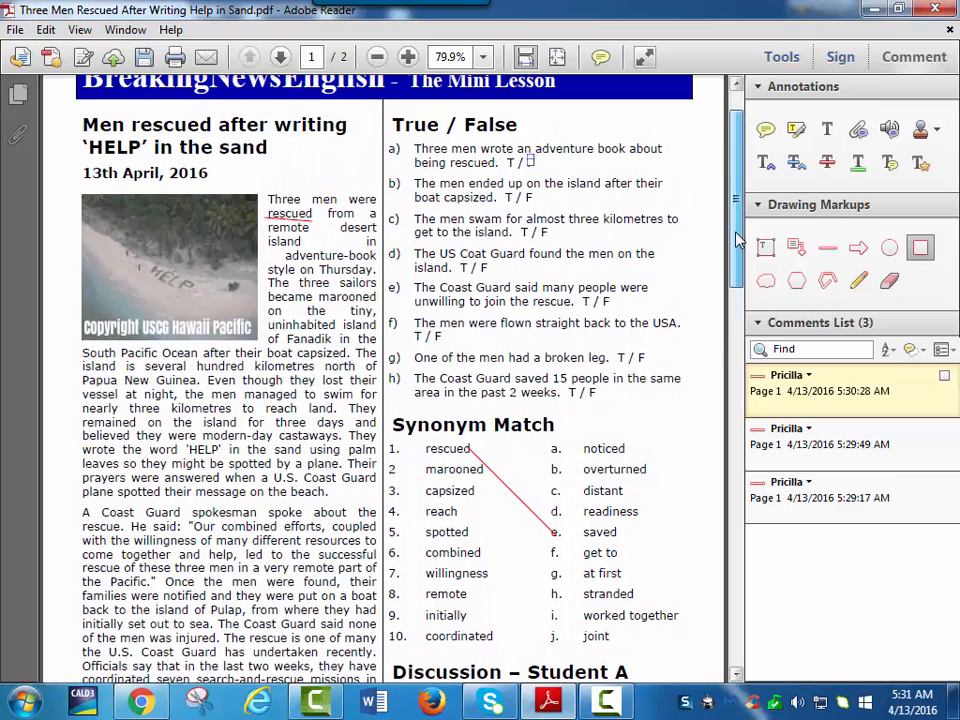